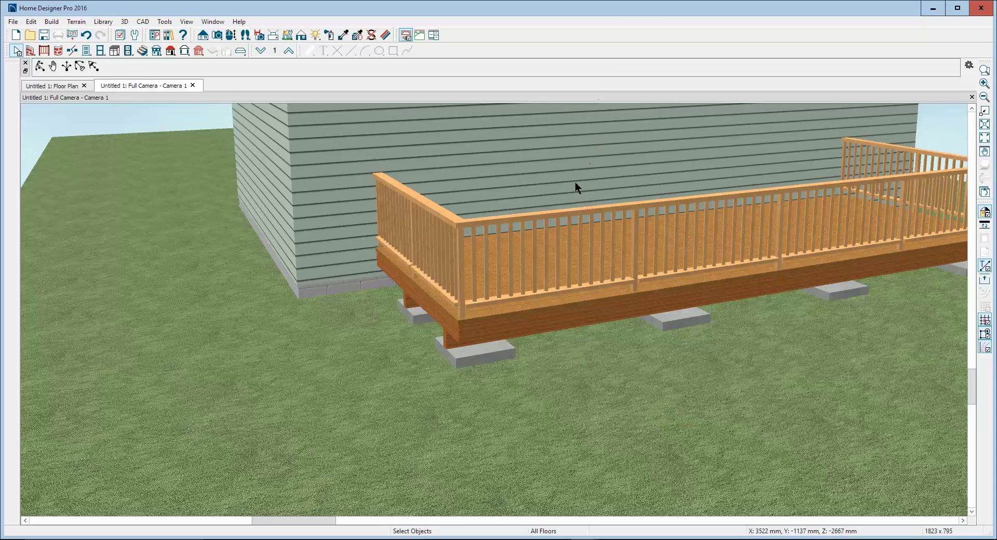
pyautogui.moveTo(858, 152)
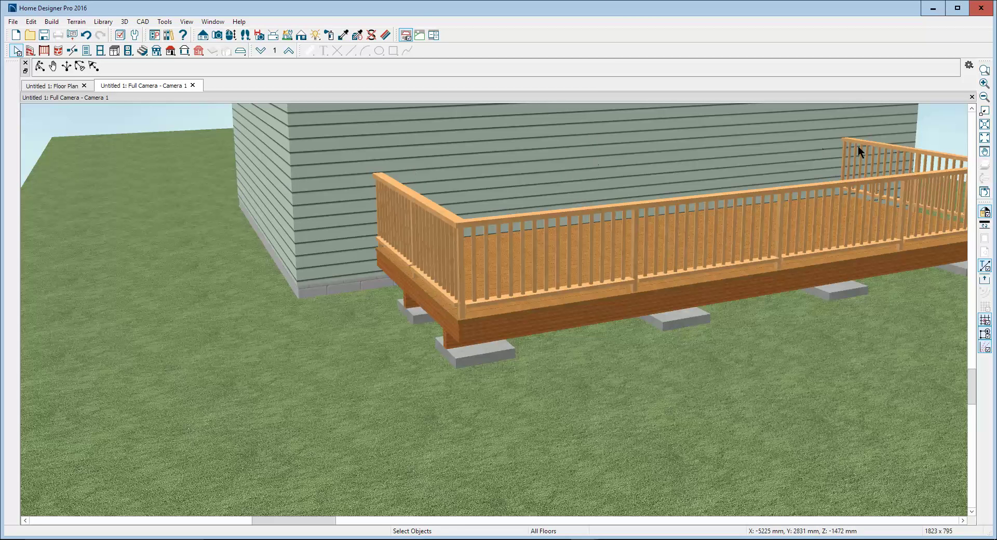
pyautogui.moveTo(263, 347)
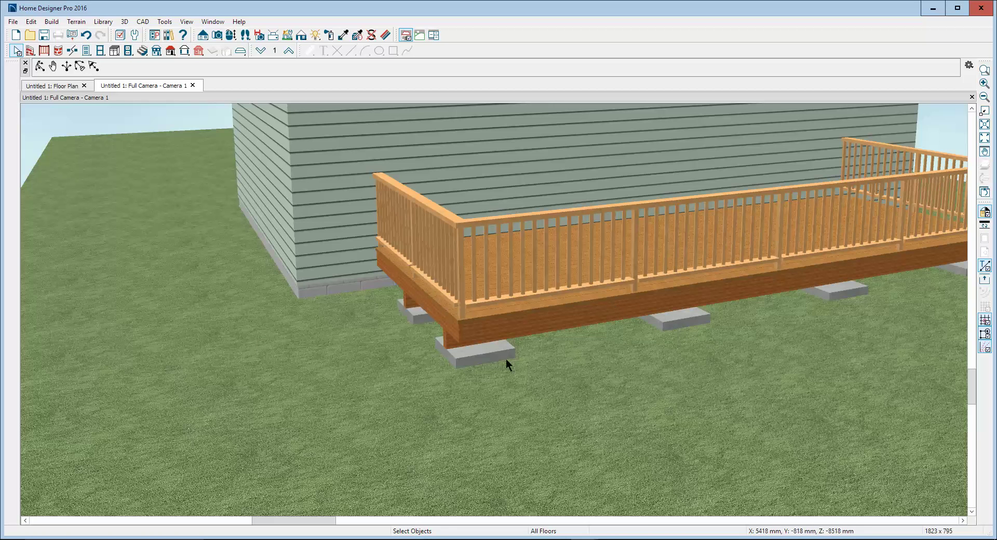
# Step: Try moving a deck footing and keep automatic deck framing on
pyautogui.click(476, 349)
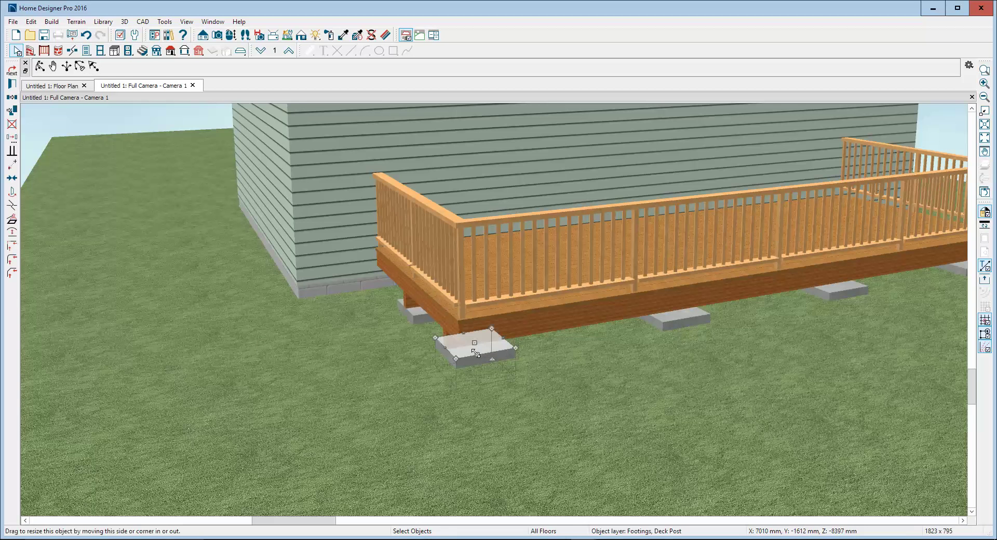
pyautogui.moveTo(473, 343); pyautogui.dragTo(381, 362)
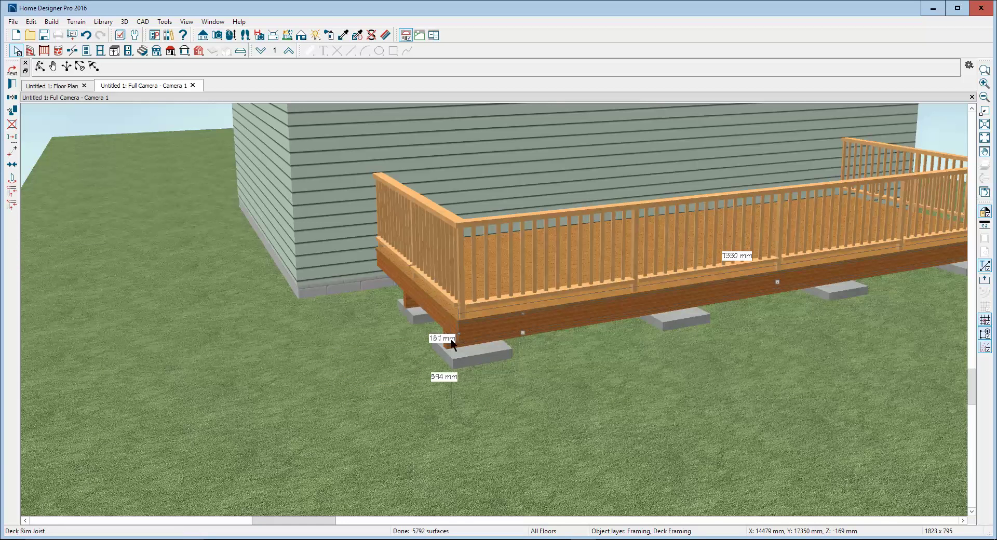
pyautogui.moveTo(776, 281)
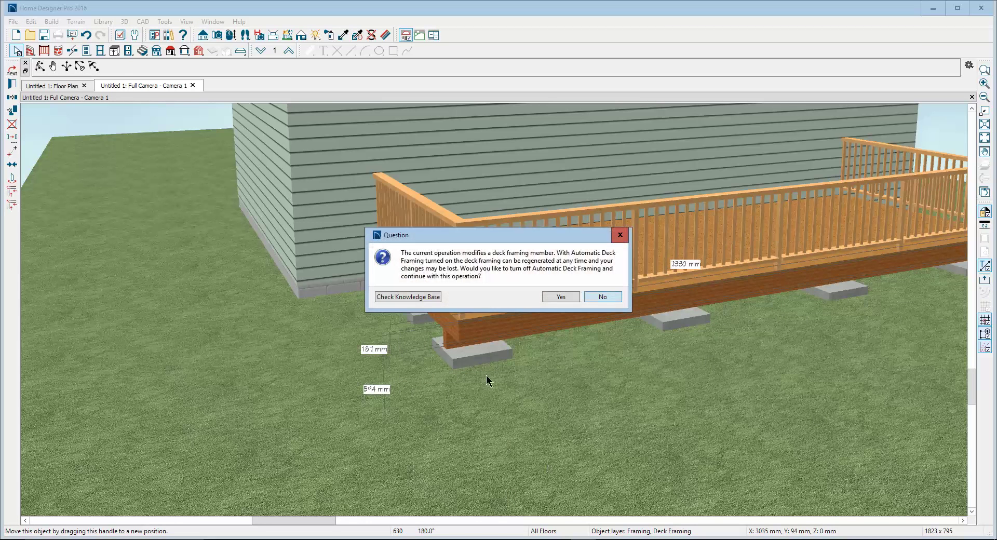
pyautogui.click(559, 296)
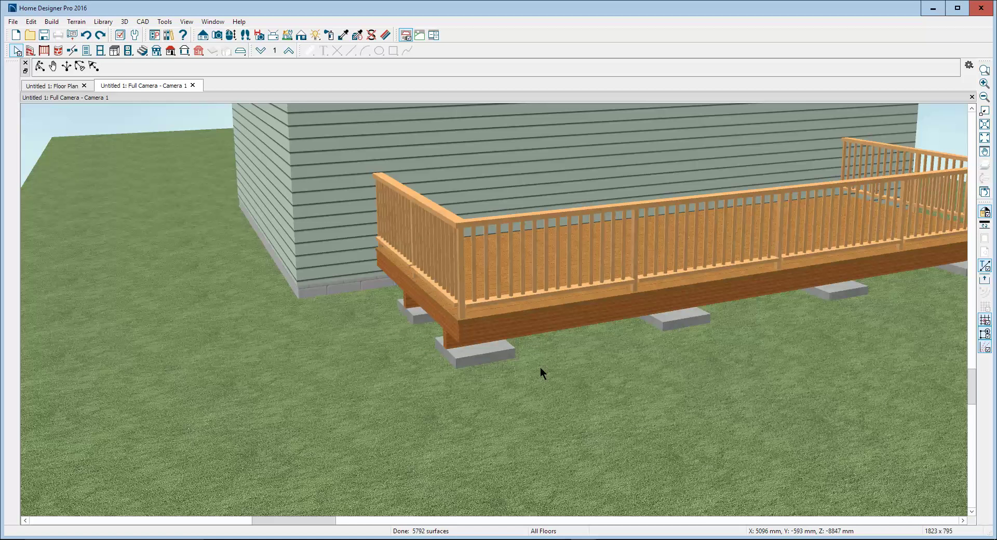
pyautogui.moveTo(686, 250)
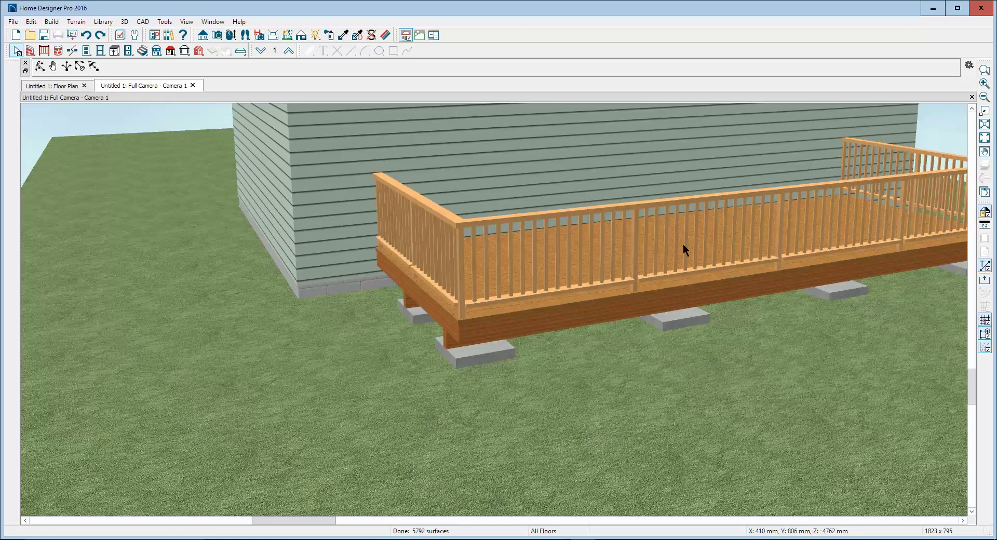
pyautogui.moveTo(782, 250)
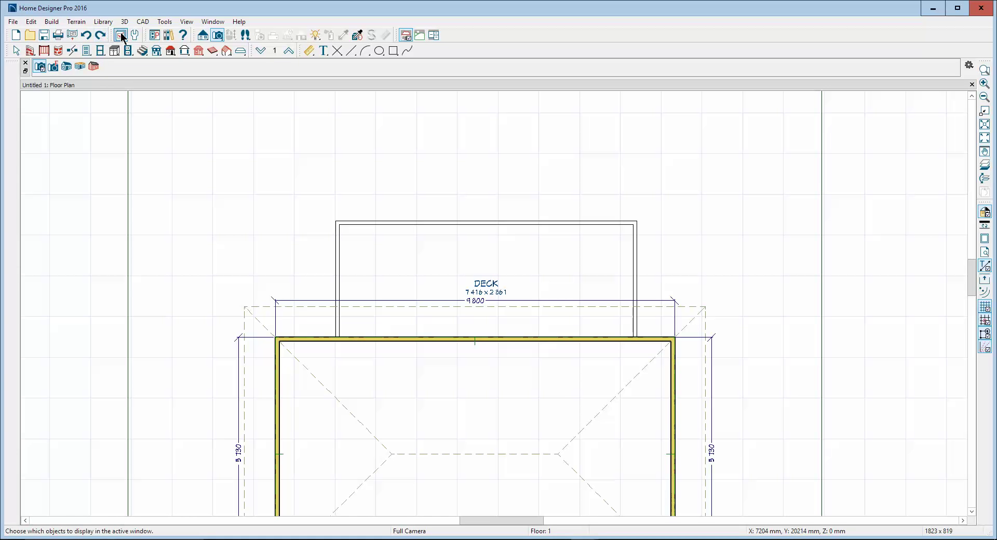
# Step: Display the Footings, Deck Post and Framing, Deck Posts layers in Layer Display Options
pyautogui.click(120, 35)
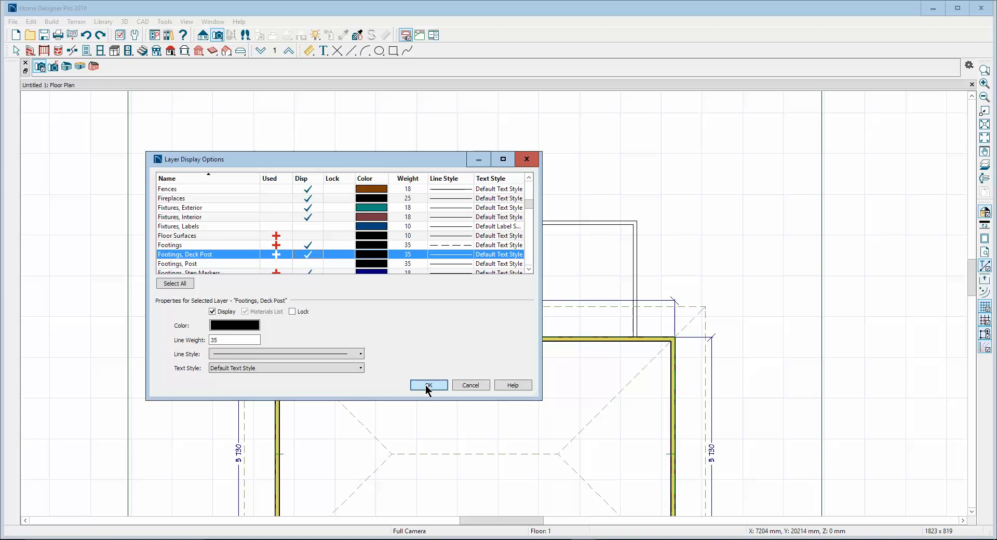
pyautogui.click(427, 385)
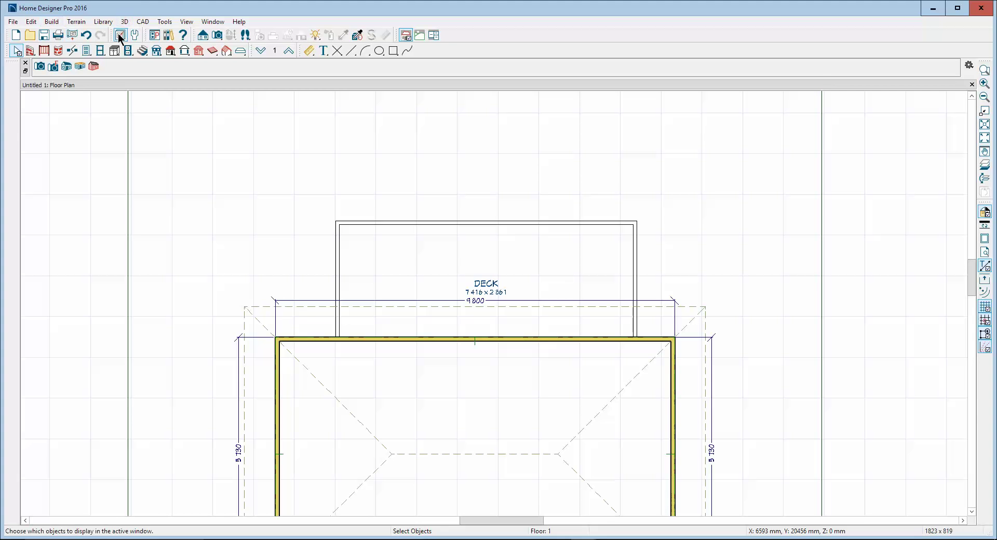
pyautogui.click(120, 36)
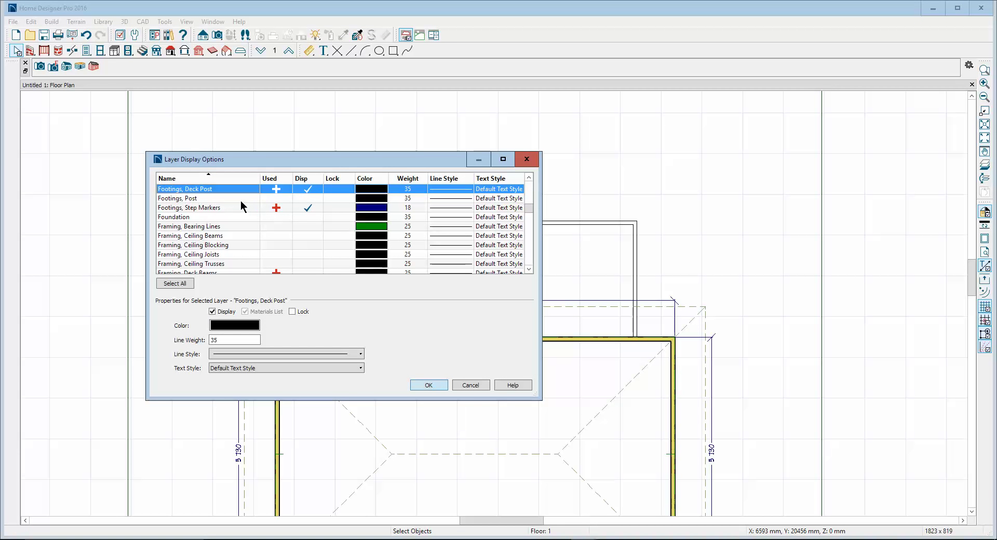
pyautogui.click(177, 197)
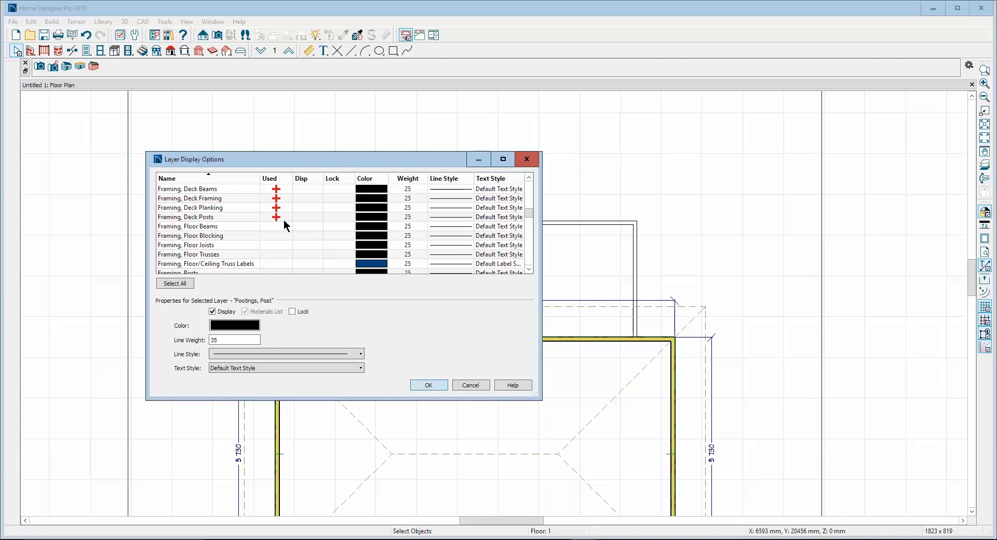
pyautogui.click(185, 217)
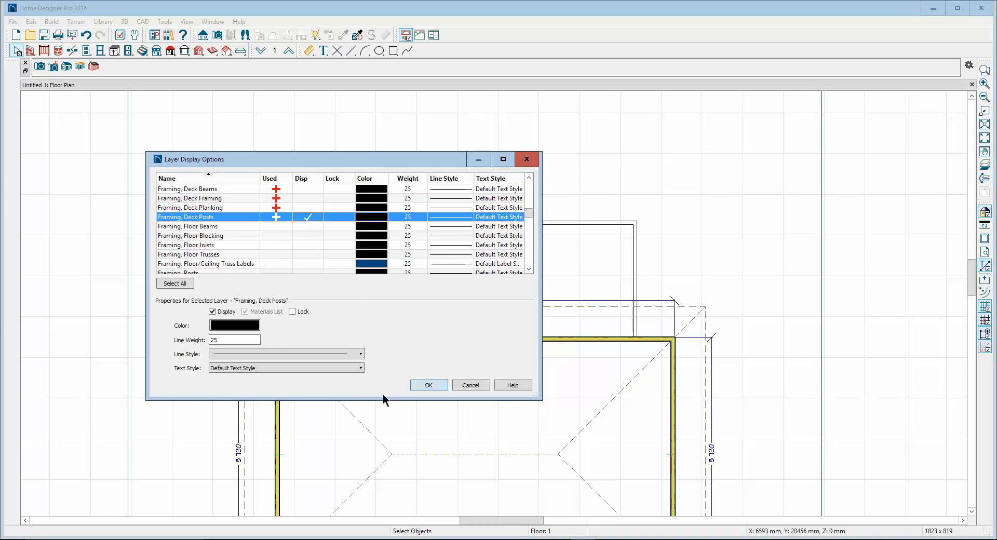
pyautogui.click(428, 385)
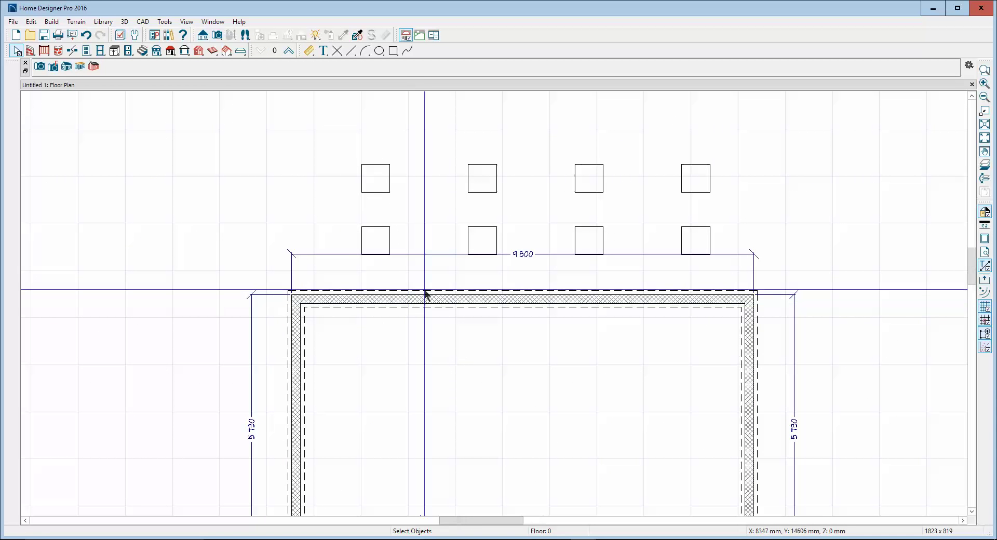
pyautogui.click(375, 177)
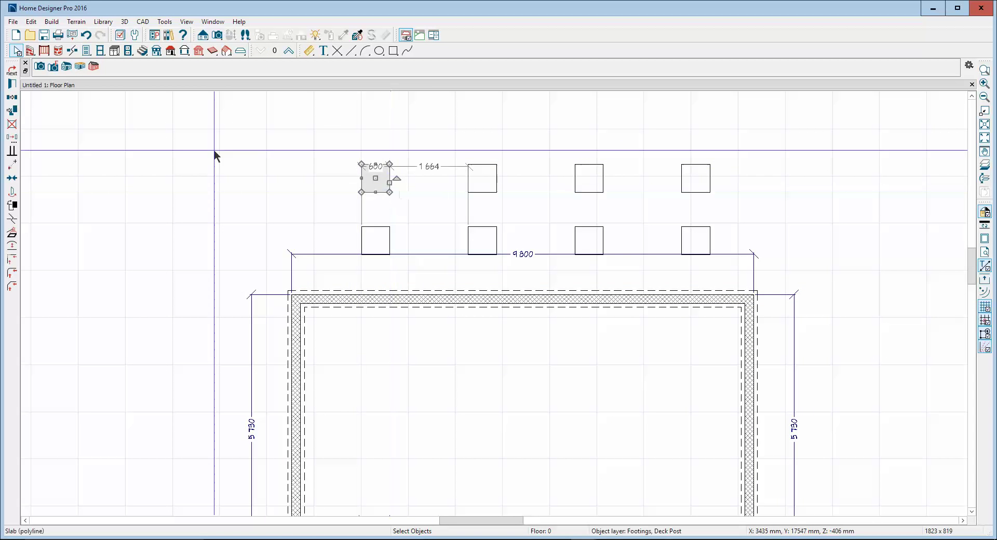
pyautogui.moveTo(374, 177); pyautogui.dragTo(481, 241)
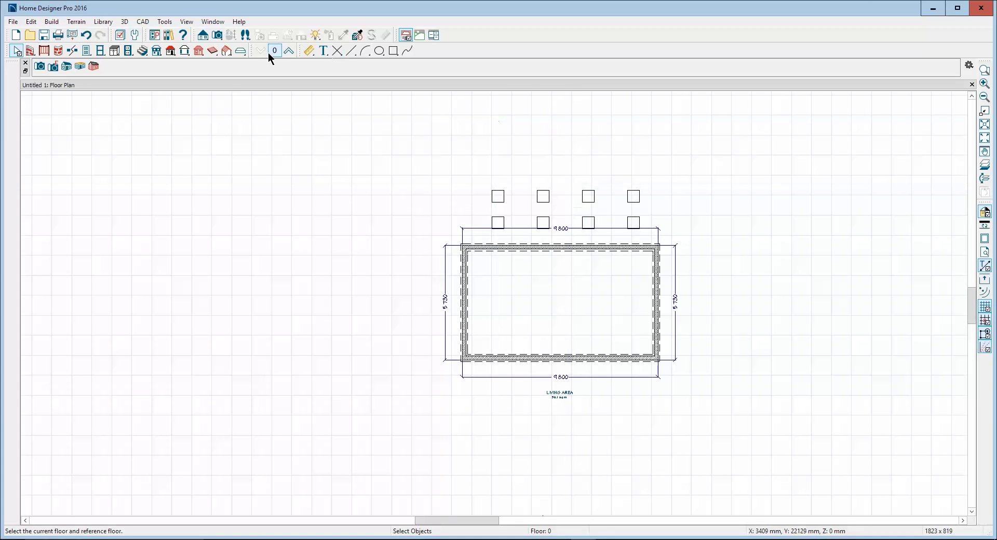
pyautogui.click(287, 51)
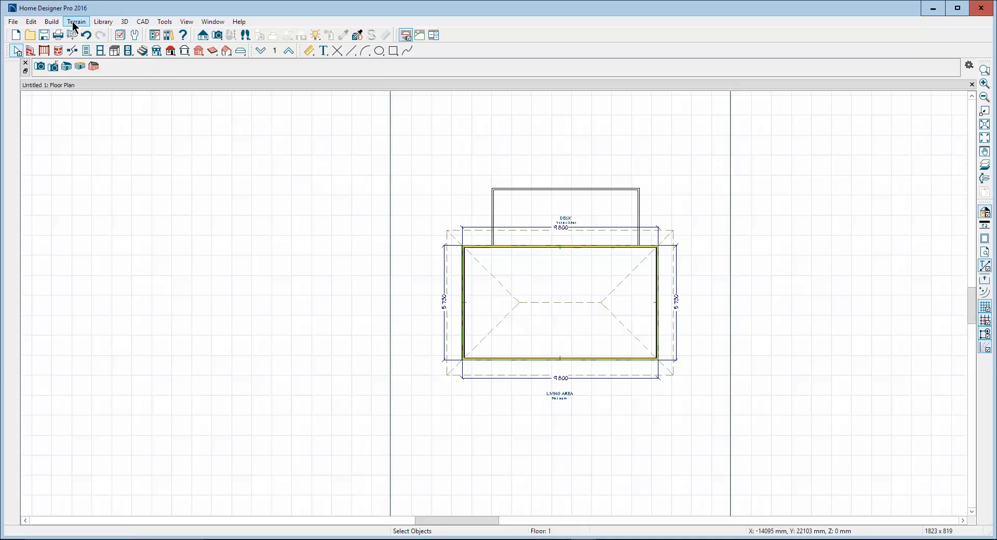
# Step: Start an Elevation Region from Terrain > Elevation Data and inspect its specification
pyautogui.click(75, 20)
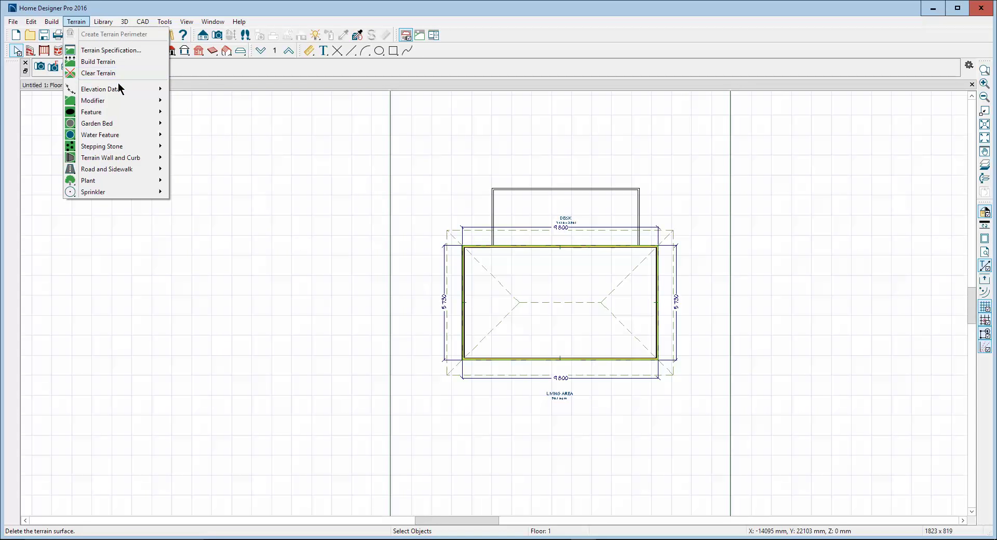
pyautogui.moveTo(99, 89)
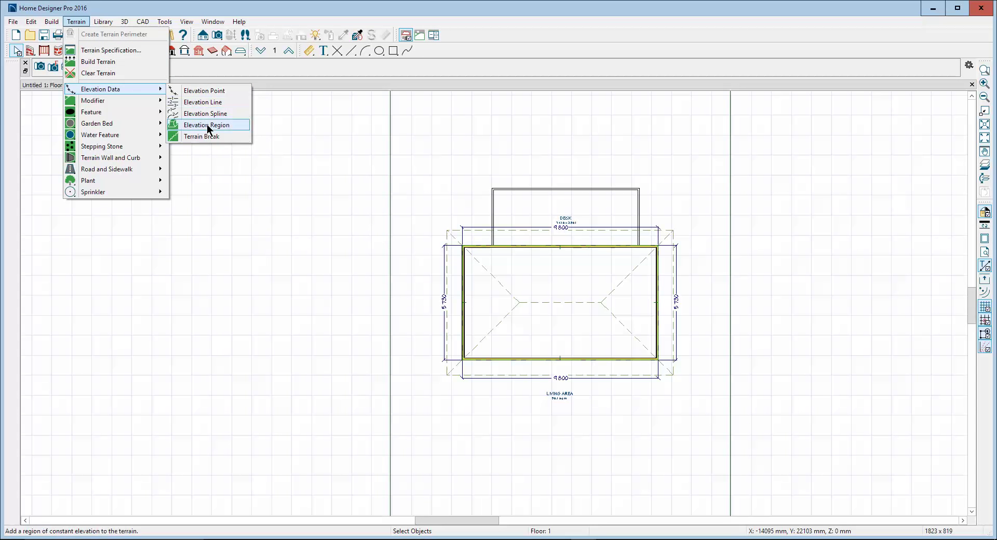
pyautogui.click(205, 124)
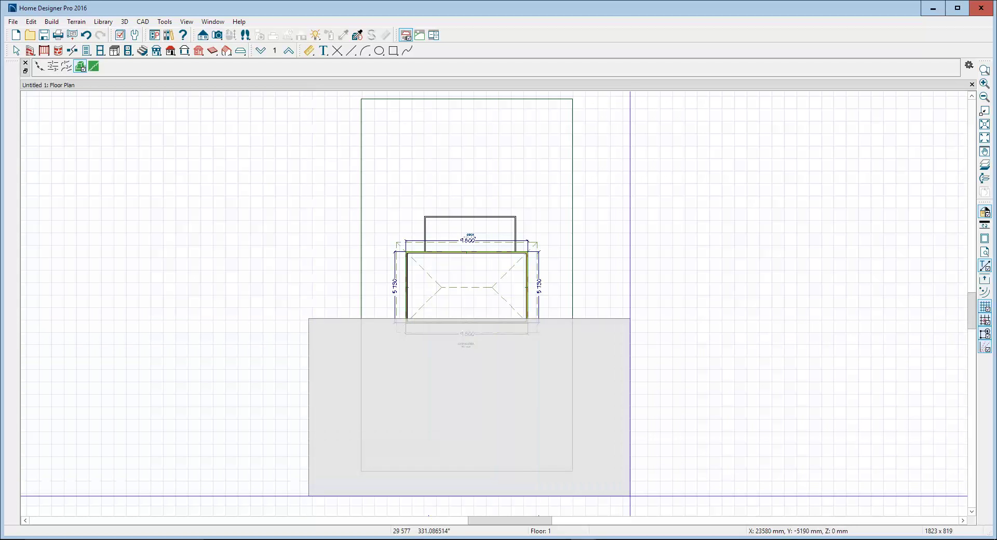
pyautogui.rightClick(603, 318)
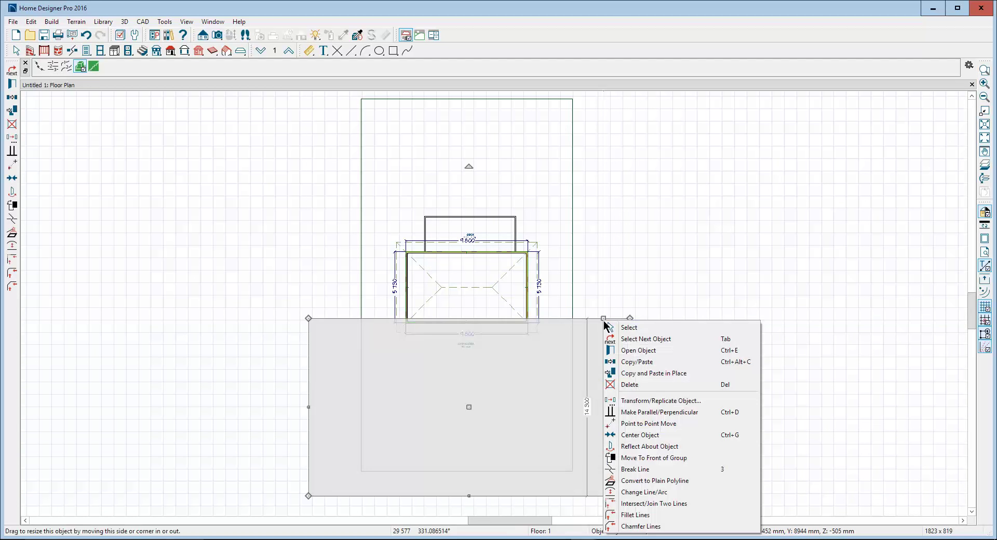
pyautogui.click(638, 350)
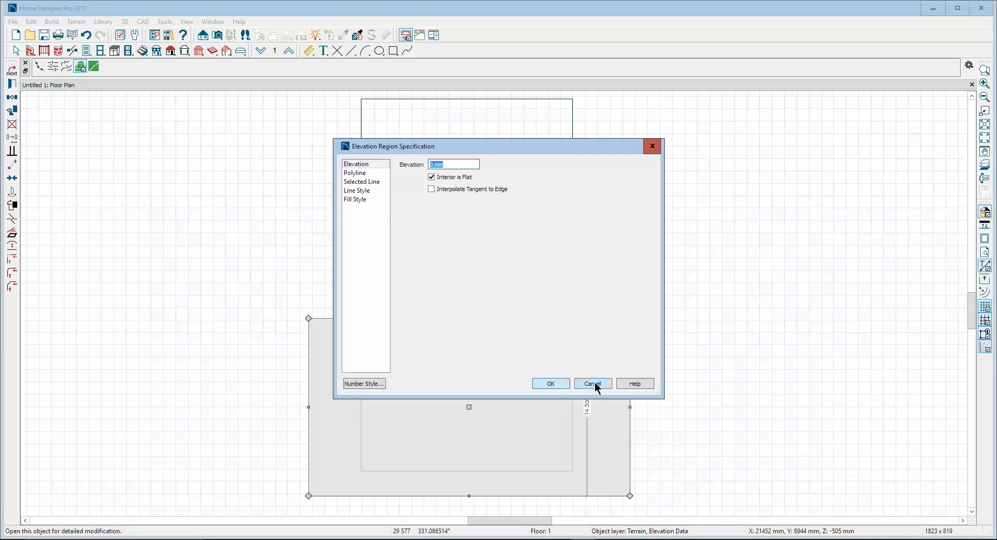
pyautogui.click(591, 383)
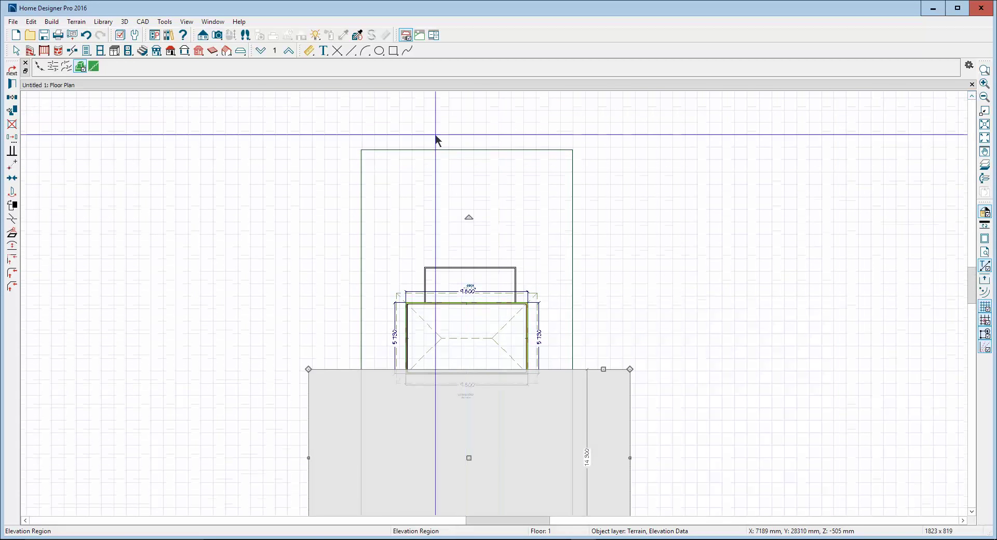
# Step: Draw the flat elevation region behind the house at -3000 mm
pyautogui.click(76, 21)
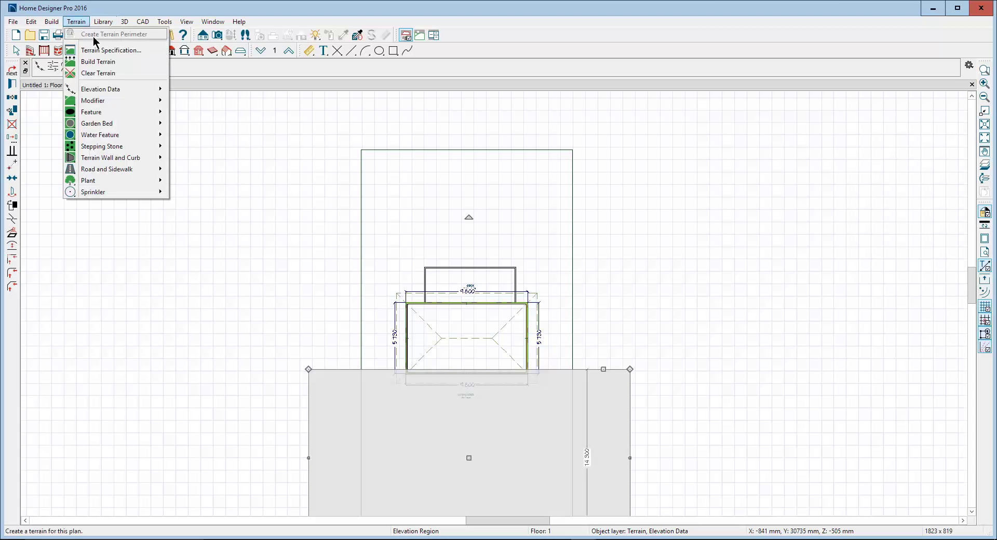
pyautogui.moveTo(91, 112)
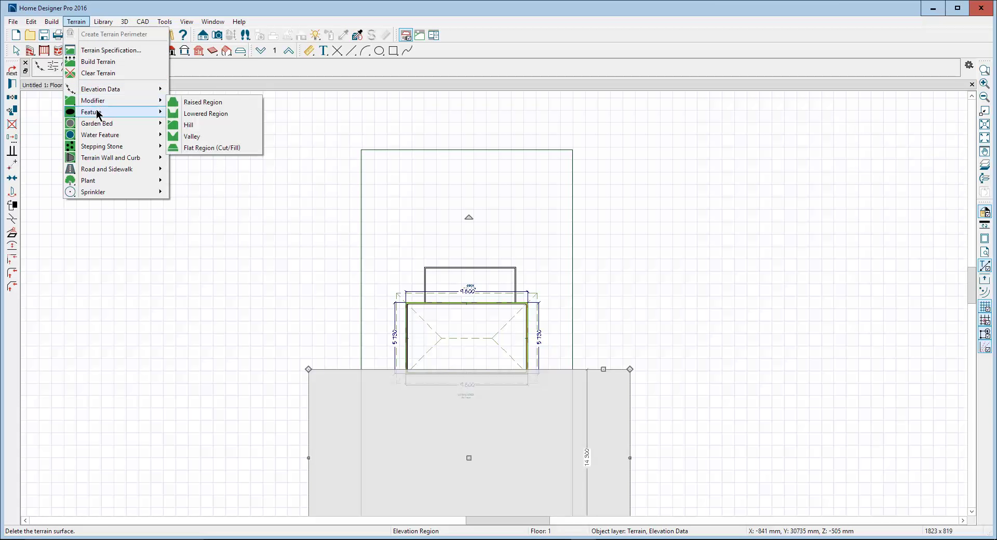
pyautogui.moveTo(98, 61)
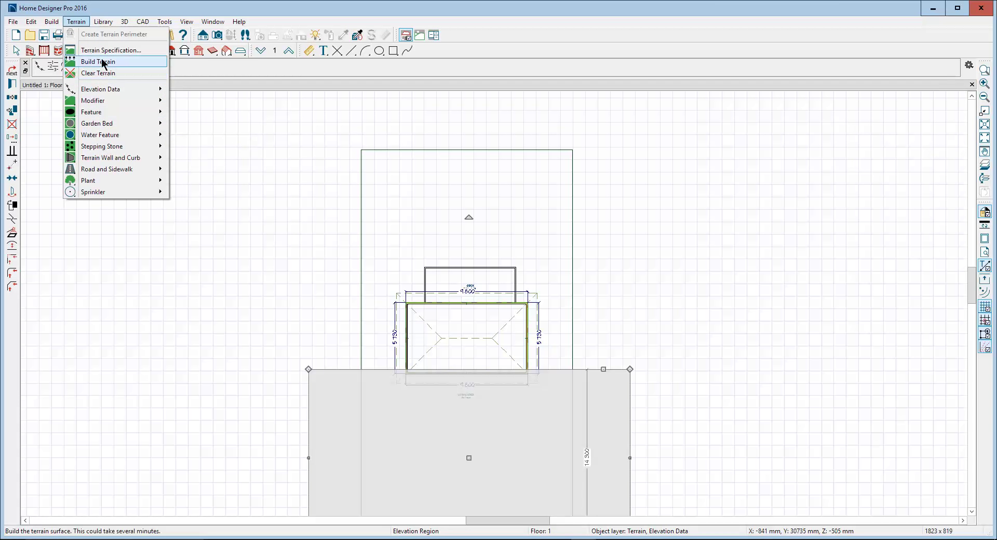
pyautogui.moveTo(100, 89)
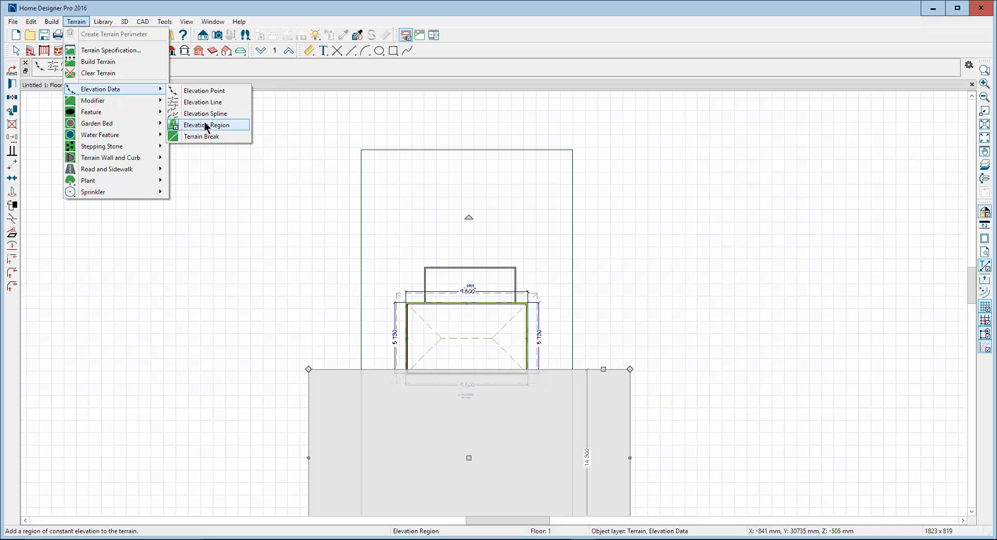
pyautogui.click(204, 124)
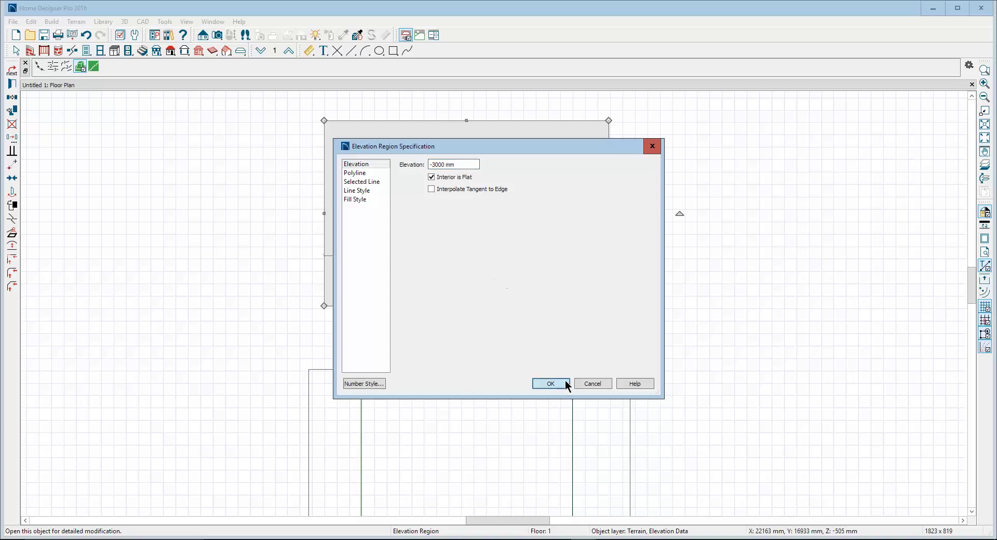
pyautogui.click(551, 383)
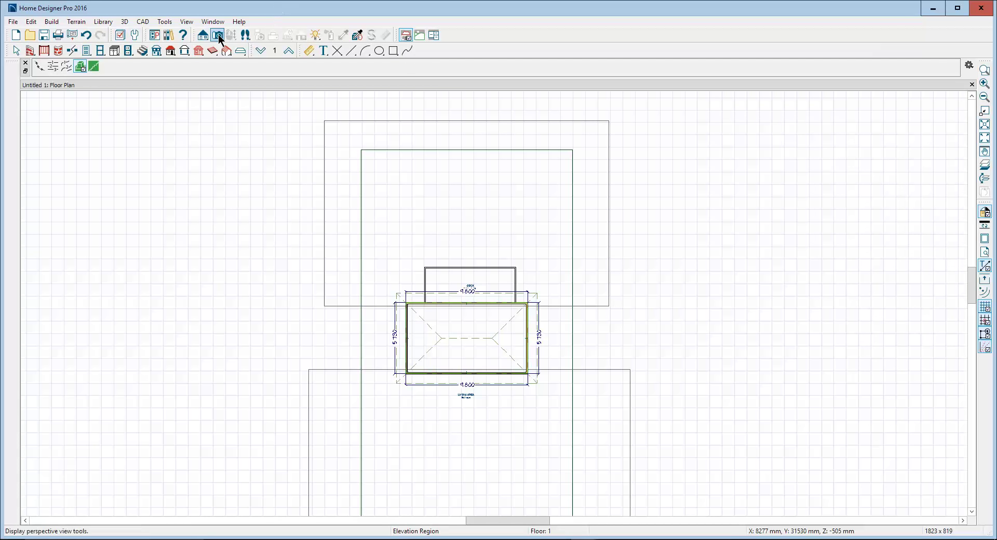
# Step: Delete the inner deck posts and footings in the perspective overview, turning off automatic framing
pyautogui.click(218, 35)
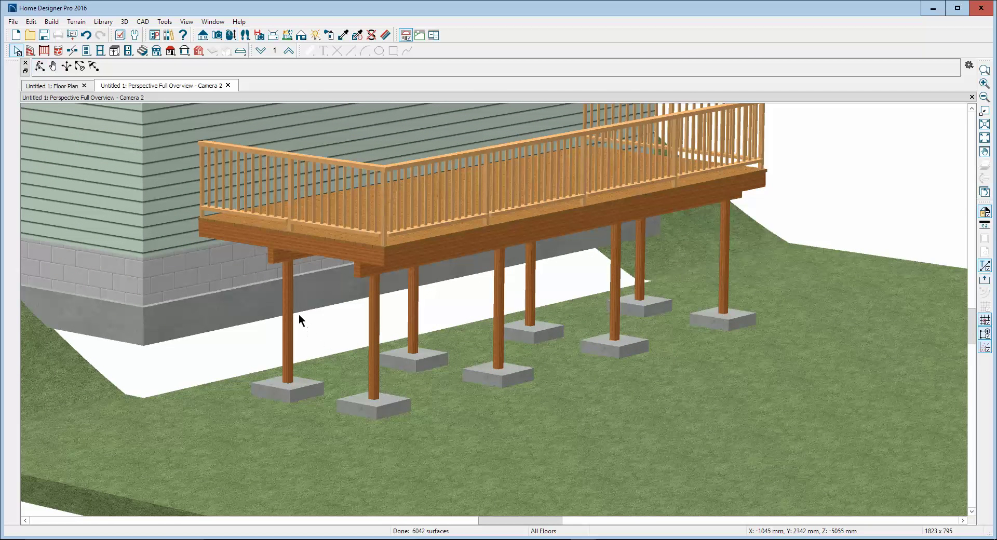
pyautogui.click(288, 318)
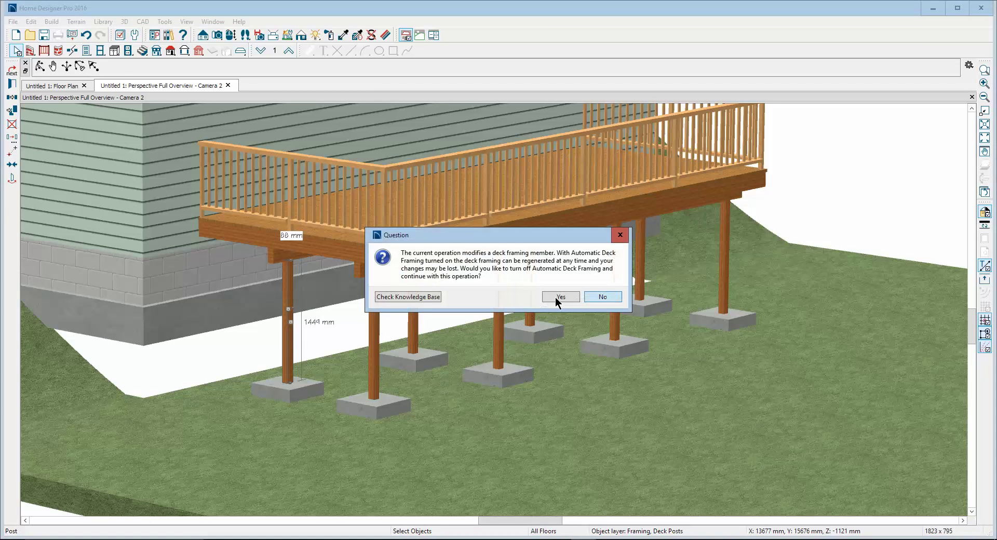
pyautogui.click(558, 296)
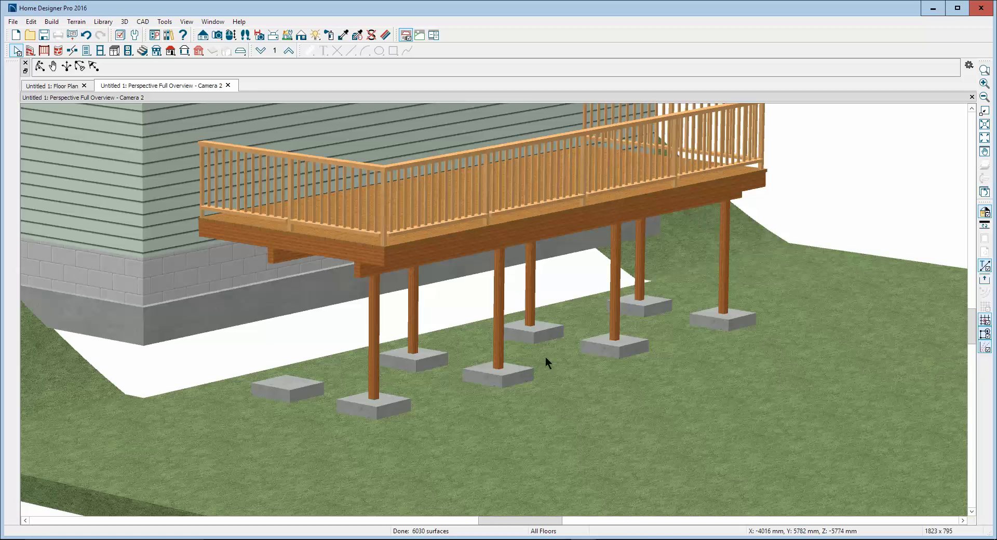
pyautogui.moveTo(318, 280)
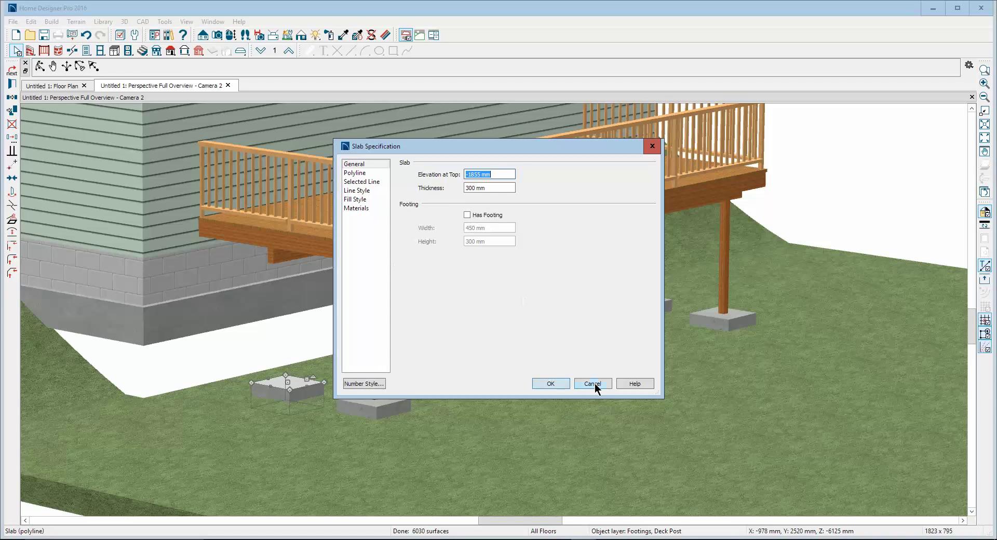
pyautogui.click(592, 383)
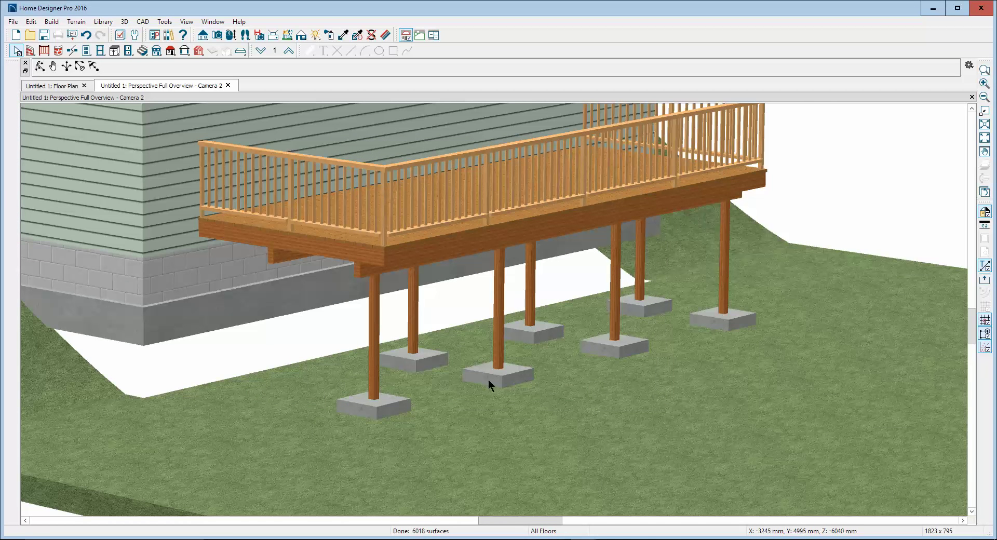
pyautogui.moveTo(287, 261)
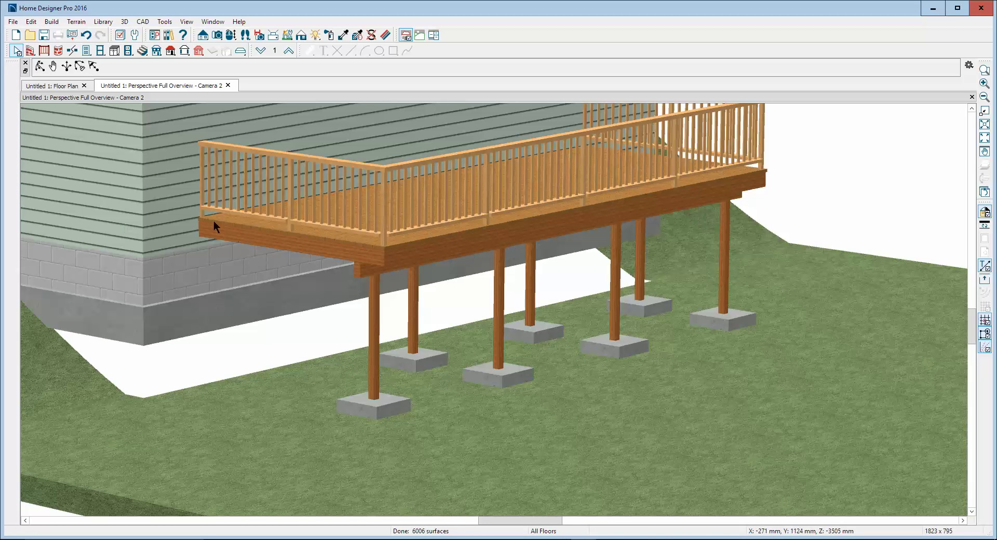
pyautogui.click(410, 341)
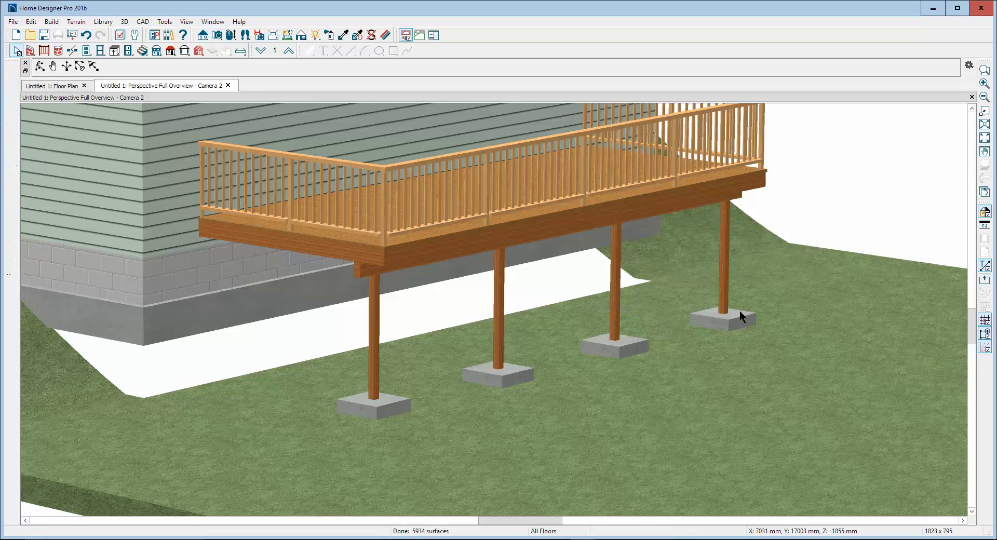
pyautogui.moveTo(572, 242)
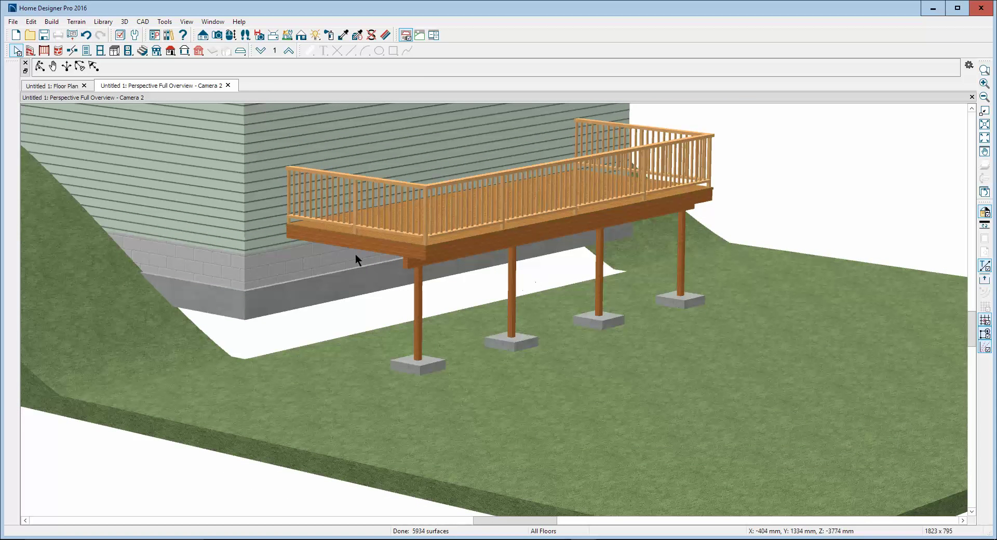
pyautogui.moveTo(514, 283)
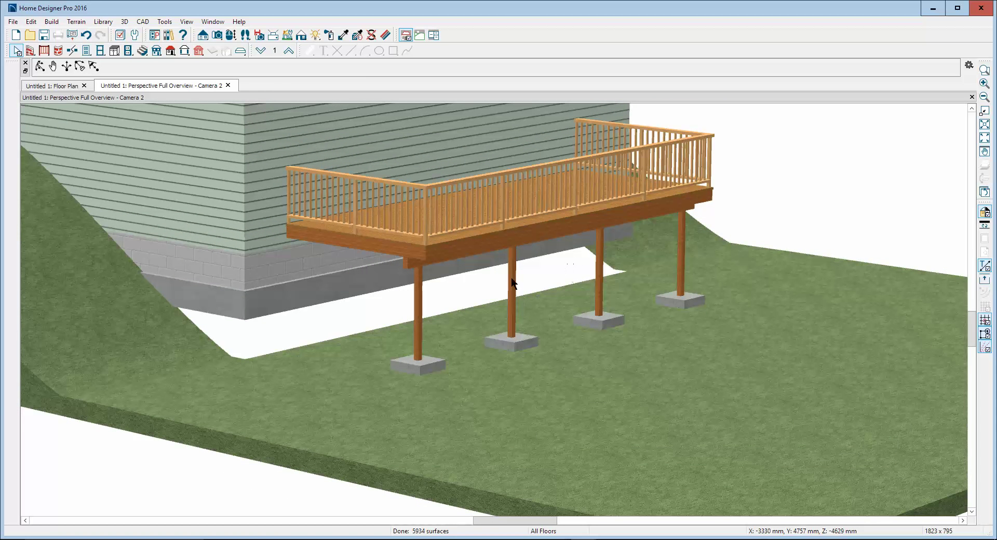
pyautogui.moveTo(585, 312)
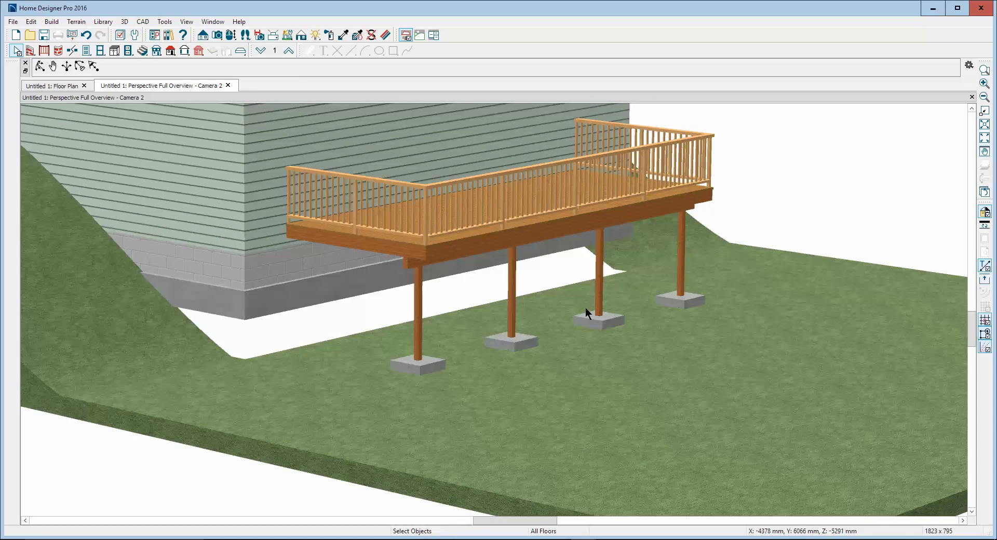
pyautogui.moveTo(604, 300)
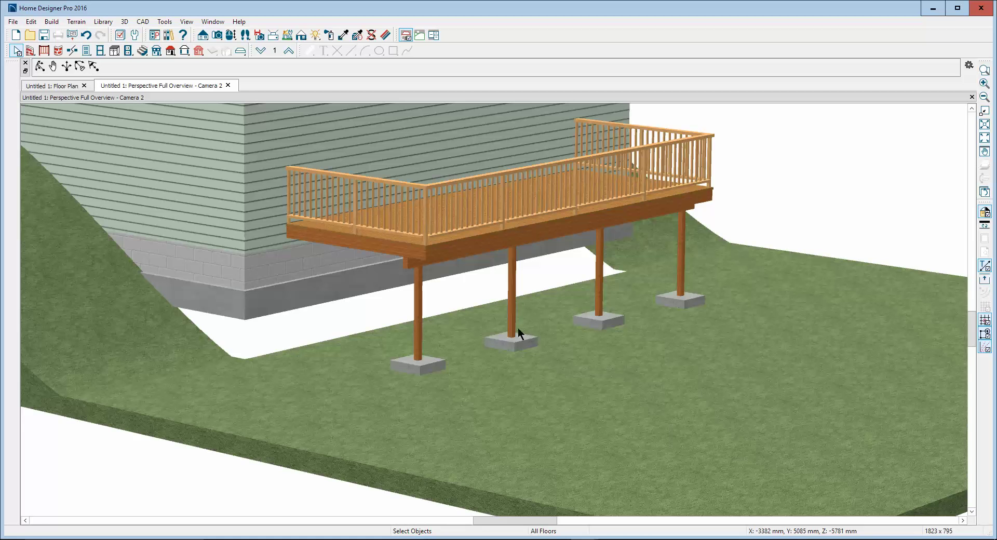
# Step: Drag the foundation wall under the deck down to grade, turning off Auto Rebuild Foundation
pyautogui.click(302, 284)
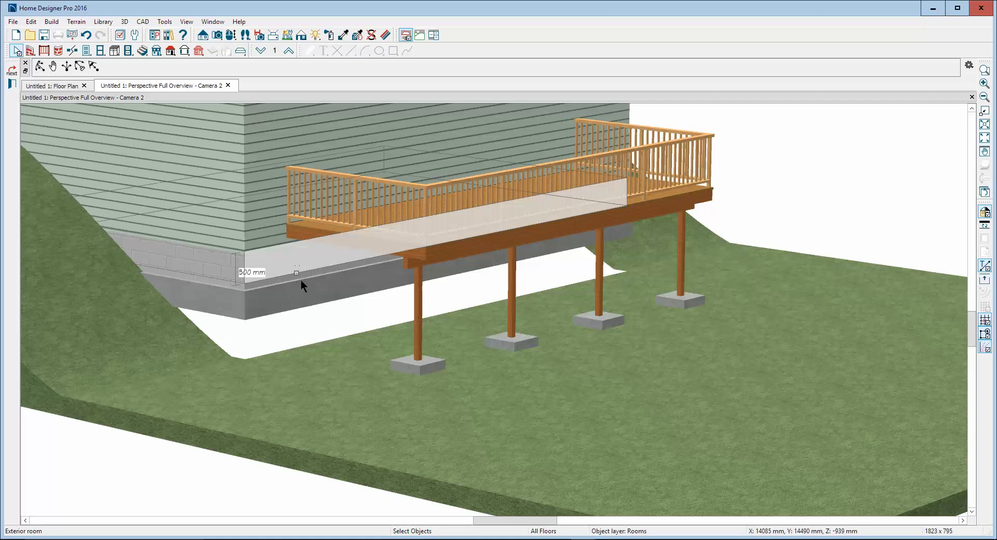
pyautogui.moveTo(302, 287); pyautogui.dragTo(299, 334)
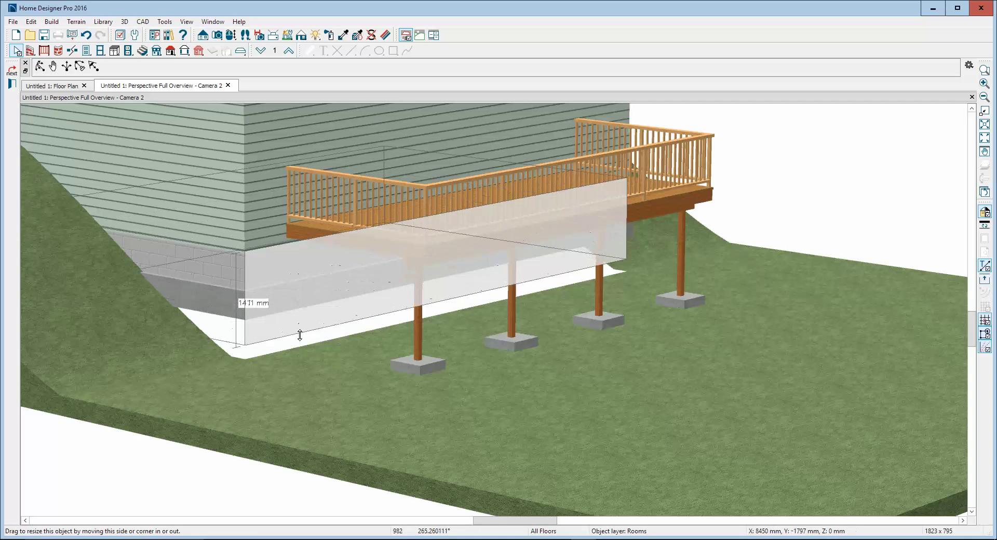
pyautogui.moveTo(300, 335); pyautogui.dragTo(300, 312)
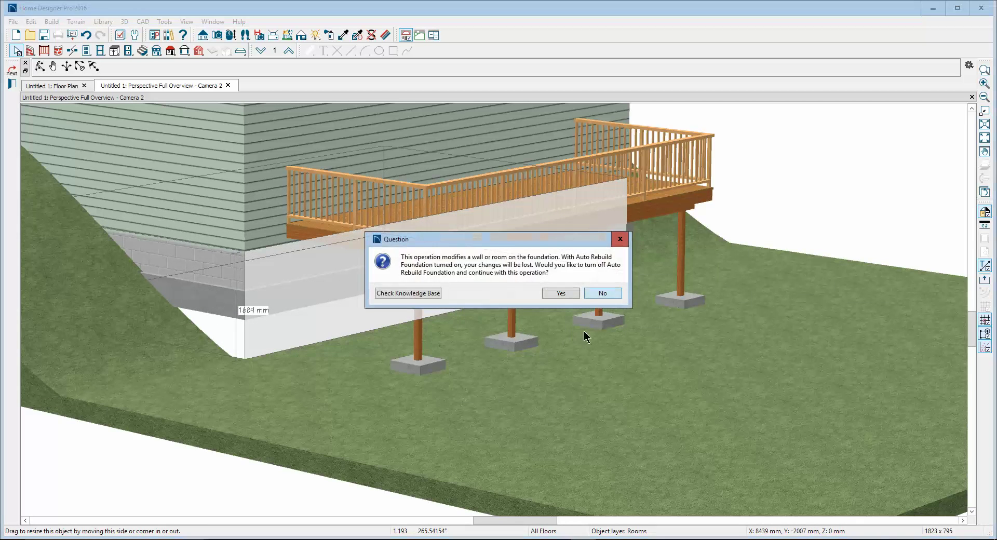
pyautogui.click(559, 293)
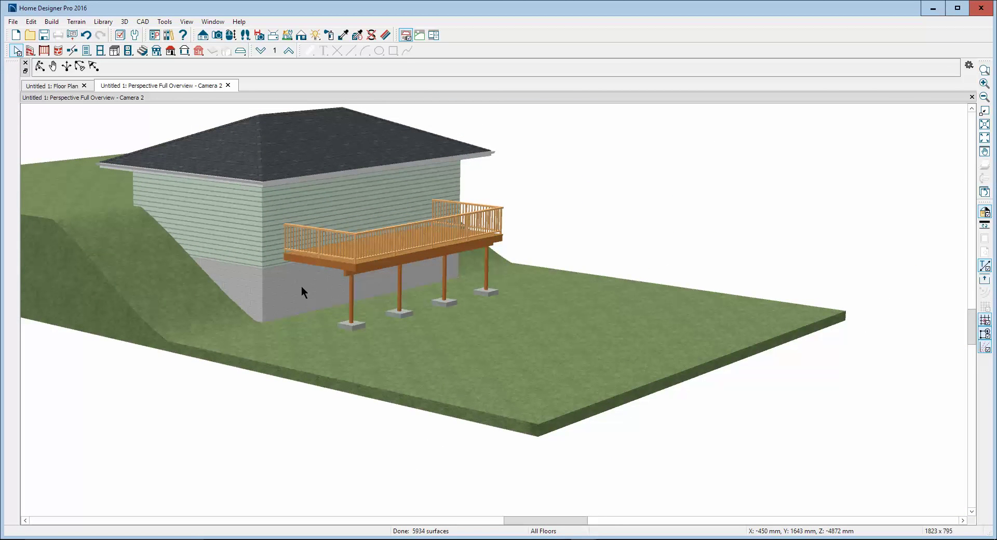
pyautogui.moveTo(318, 280)
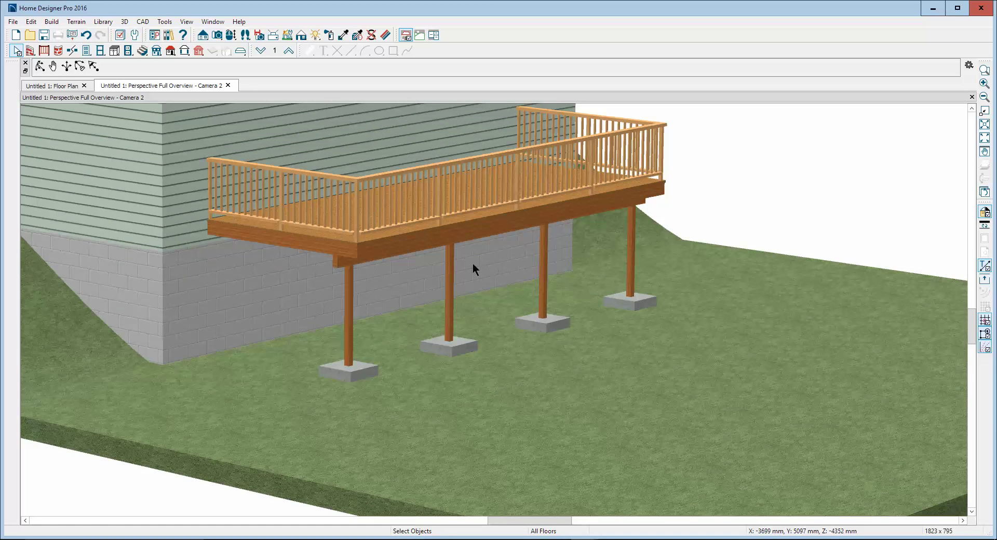
pyautogui.moveTo(453, 270)
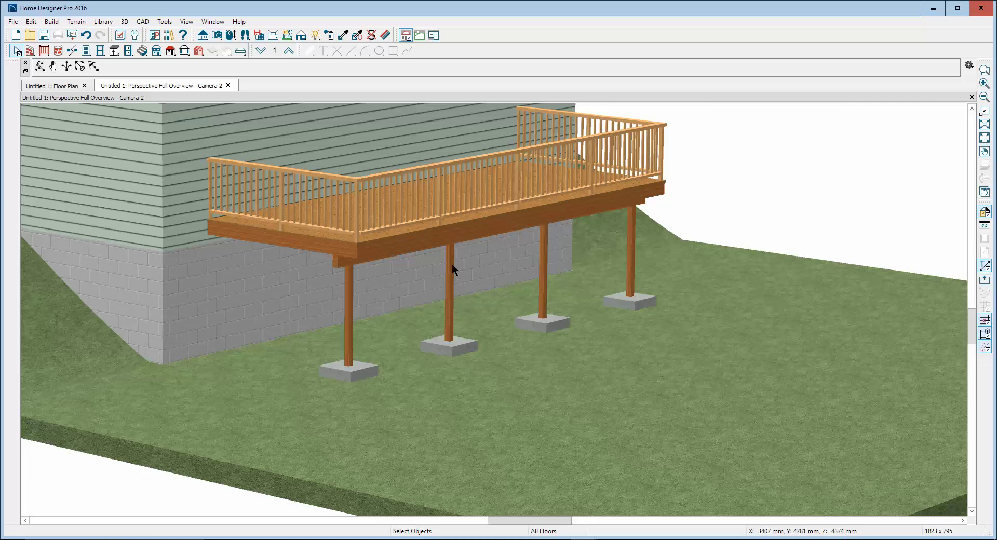
pyautogui.moveTo(491, 338)
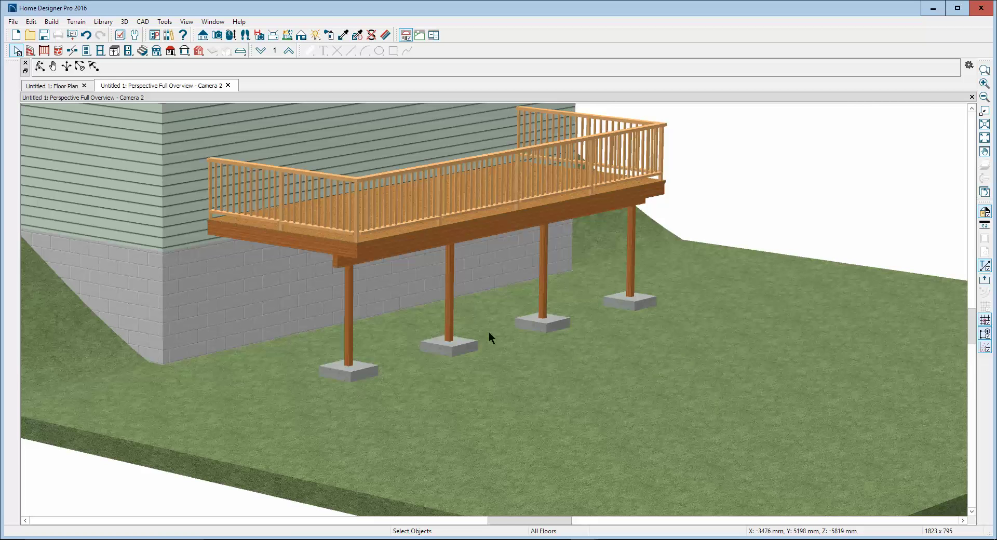
pyautogui.moveTo(361, 375)
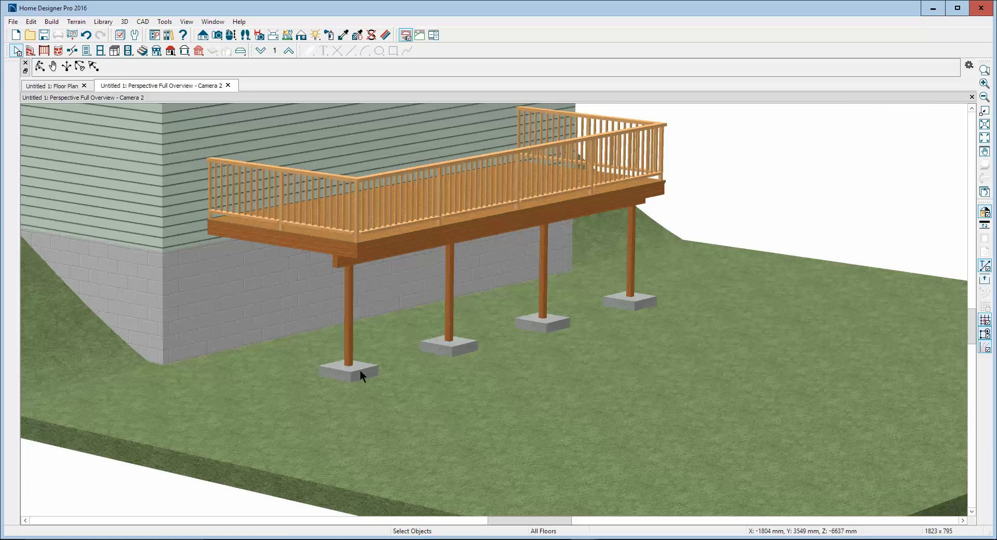
pyautogui.moveTo(556, 202)
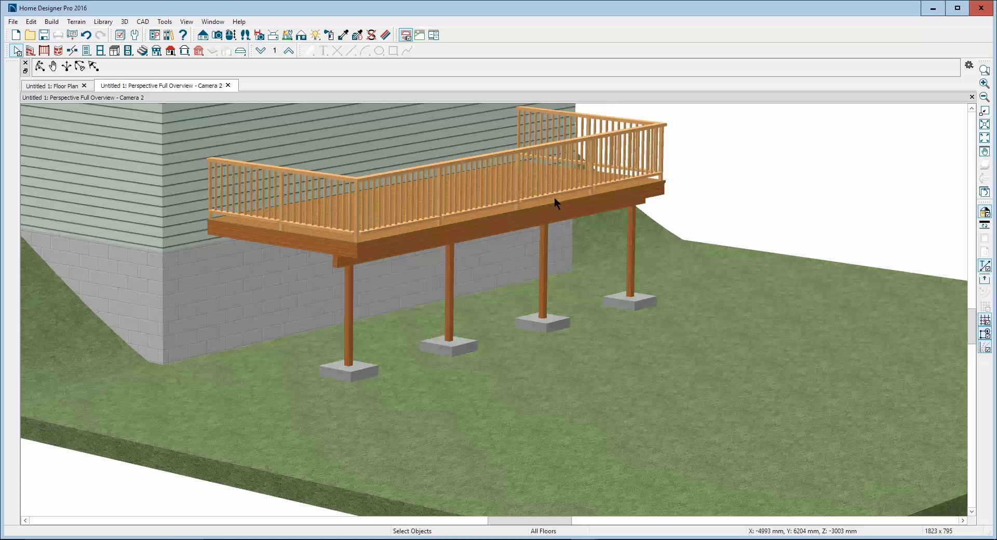
pyautogui.moveTo(558, 206)
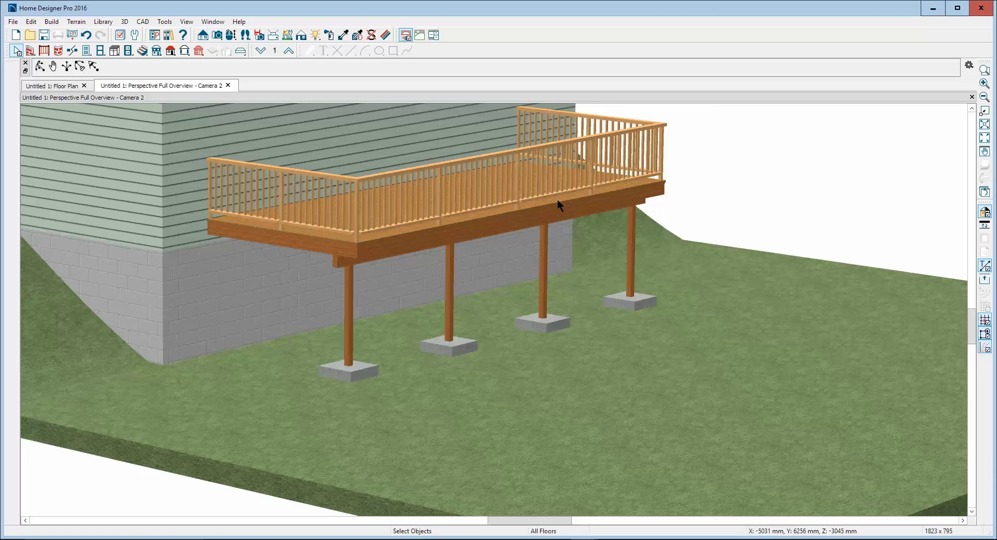